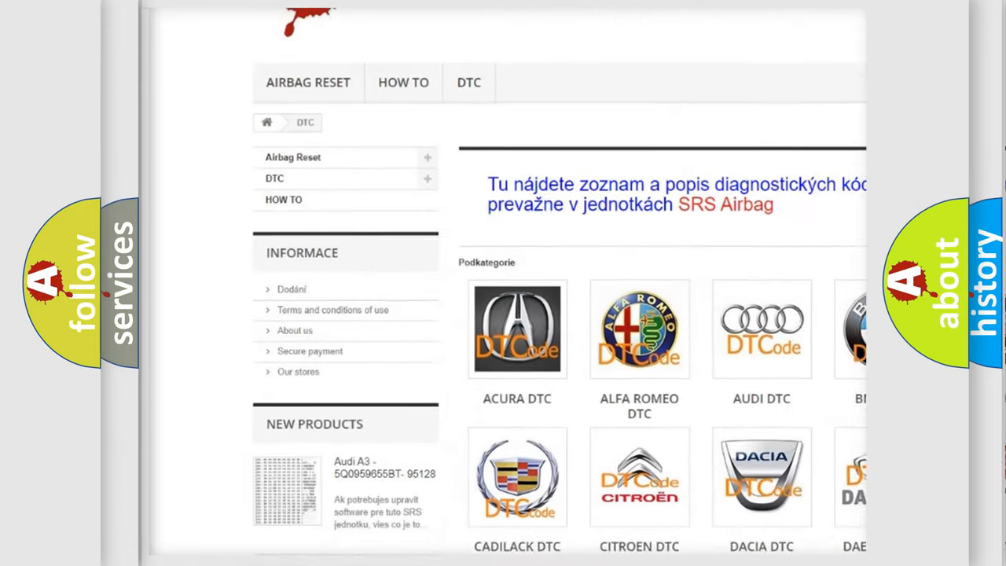
Step: Scroll down the car makes grid to reach the FORD DTC entry
scroll(down, 3)
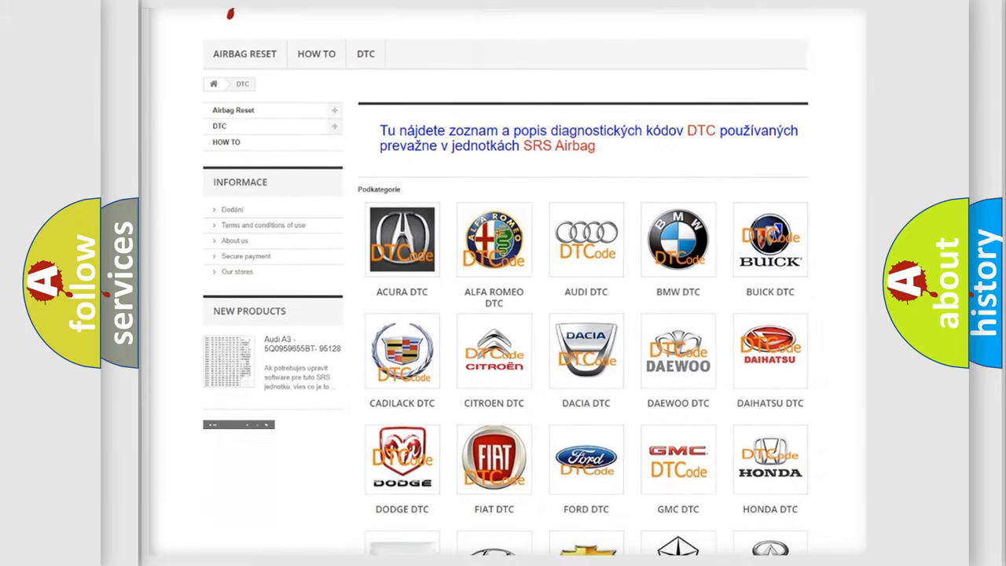
scroll(down, 3)
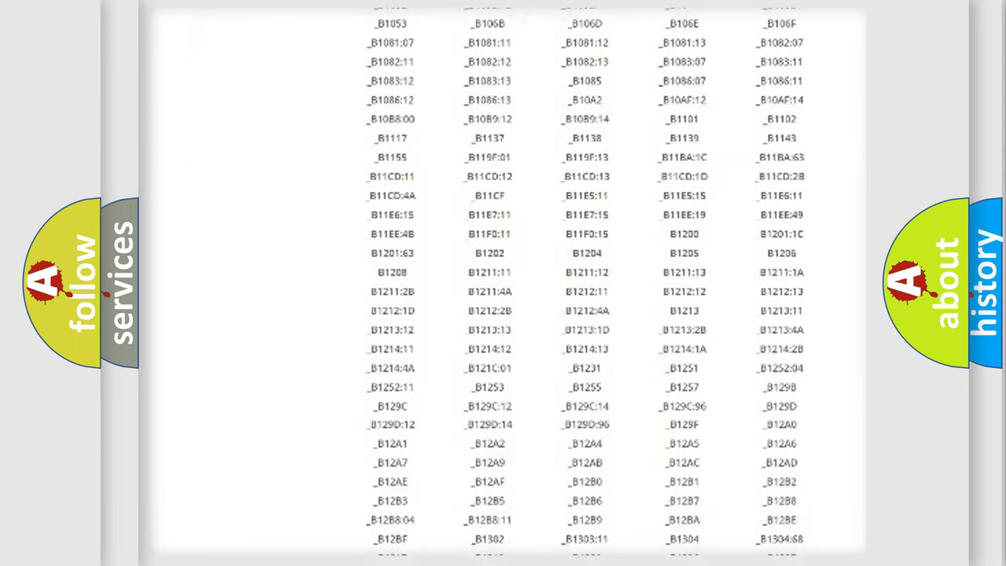
scroll(down, 3)
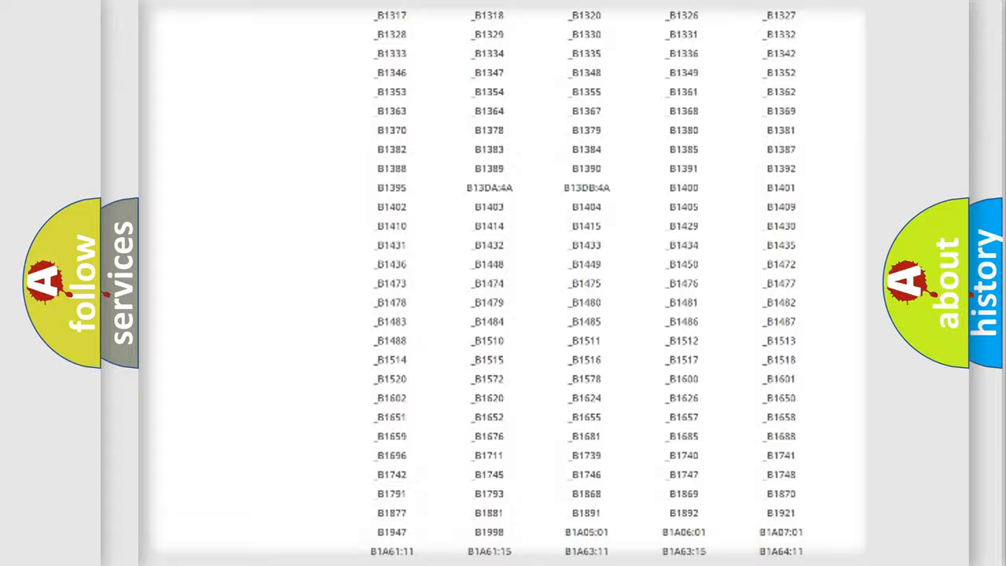
scroll(up, 3)
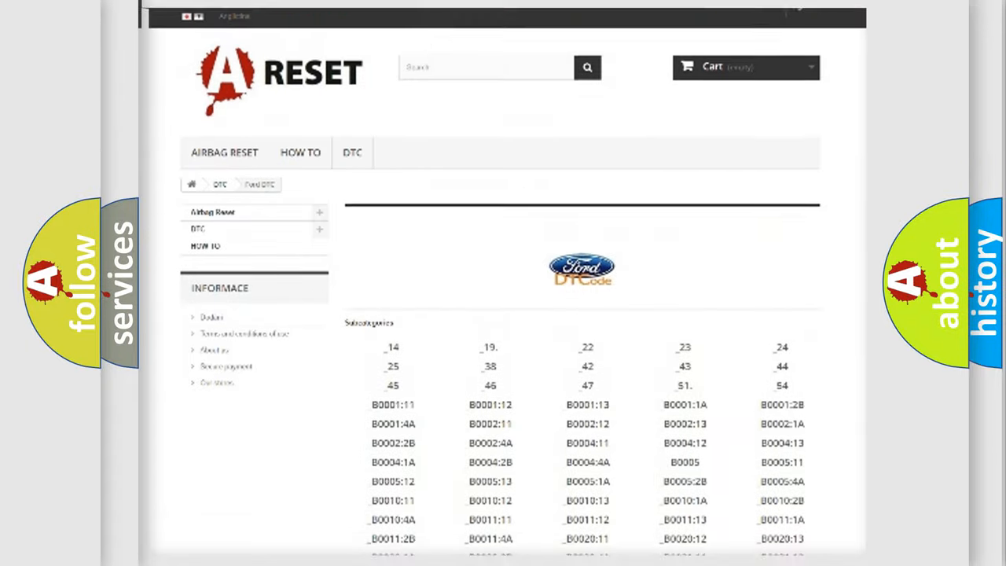
scroll(up, 3)
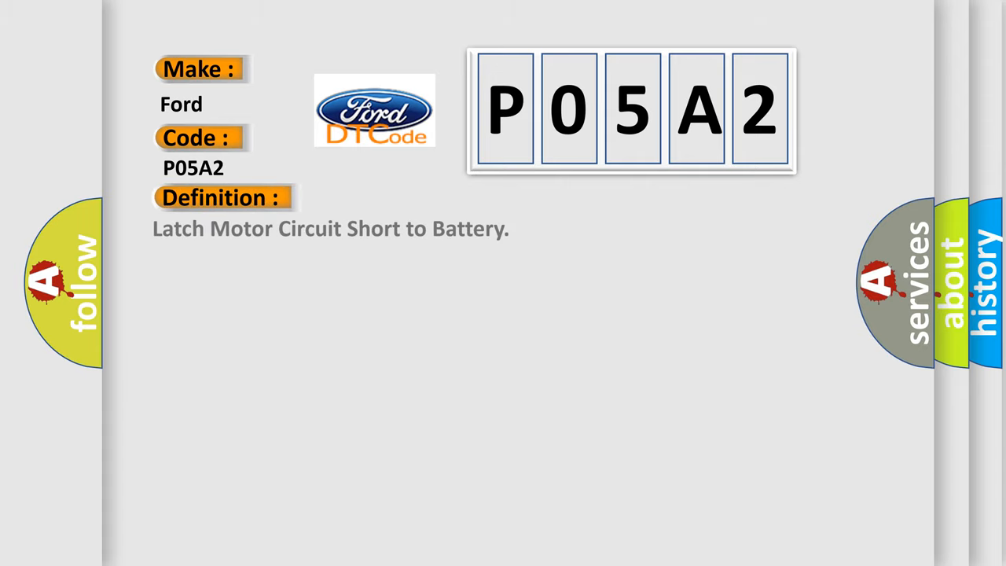
Step: Advance the slide so the Description text appears: short to battery in the latch motor circuit
click(408, 198)
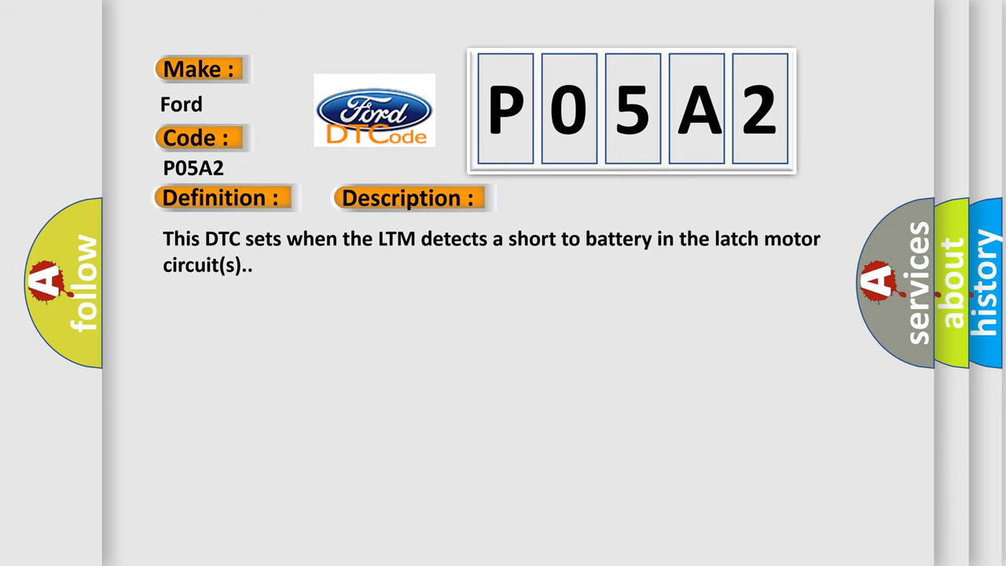